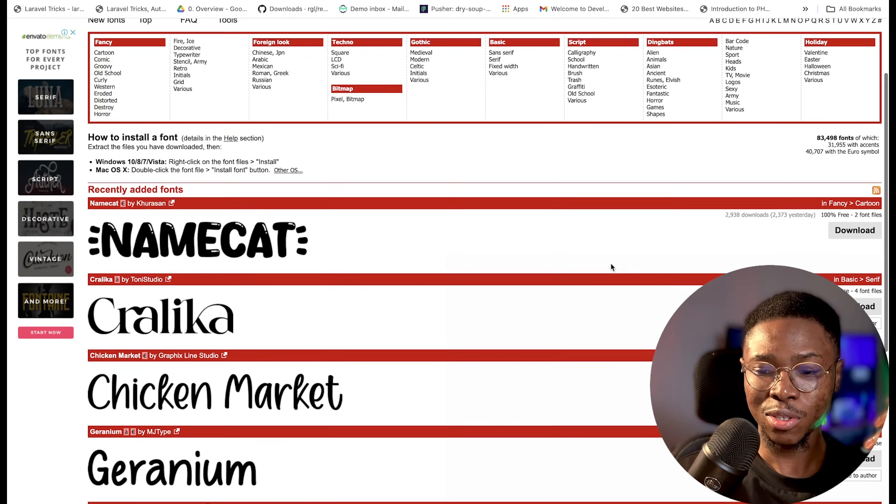
Download the Geranium zip archive from DaFont's recently added fonts list.
scroll(down, 3)
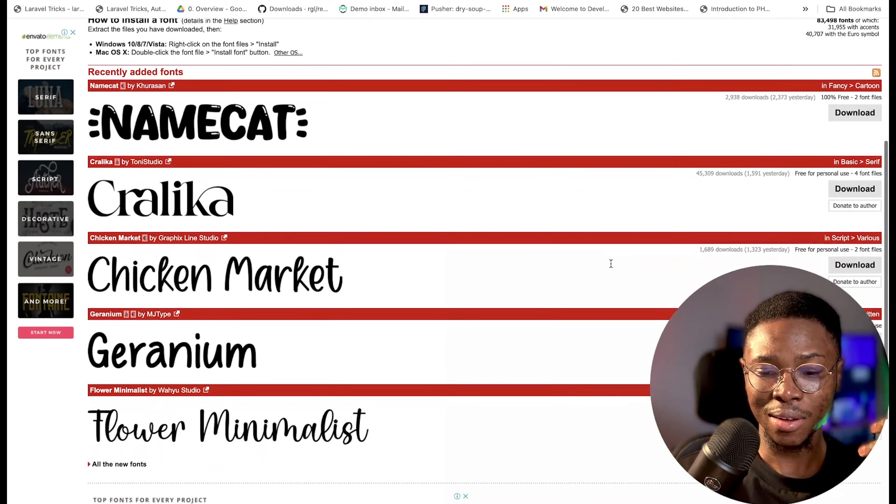
scroll(down, 3)
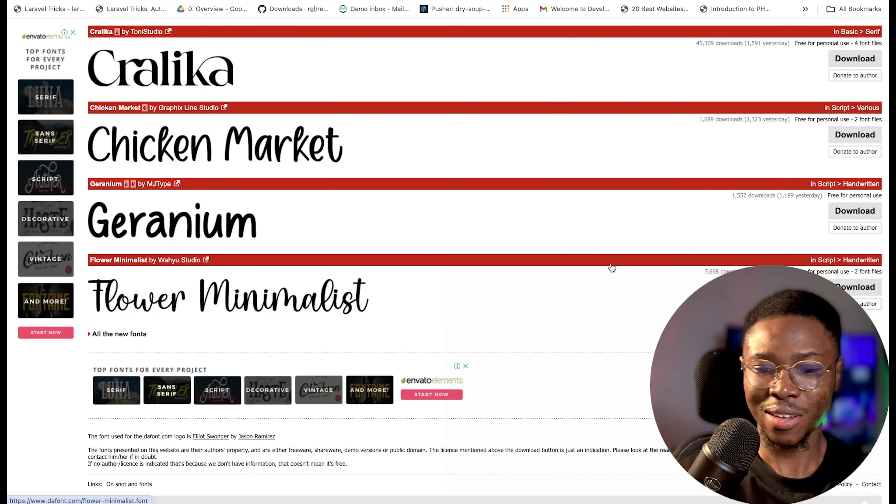
mouse_move(285, 225)
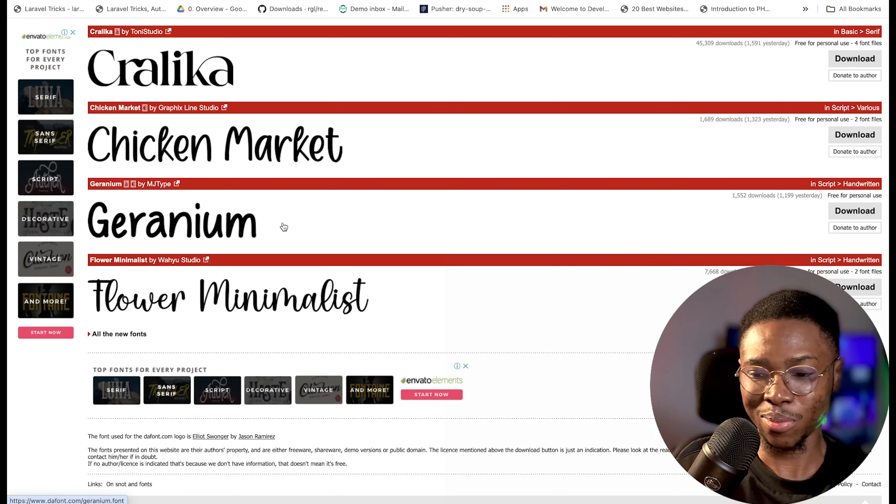
click(855, 211)
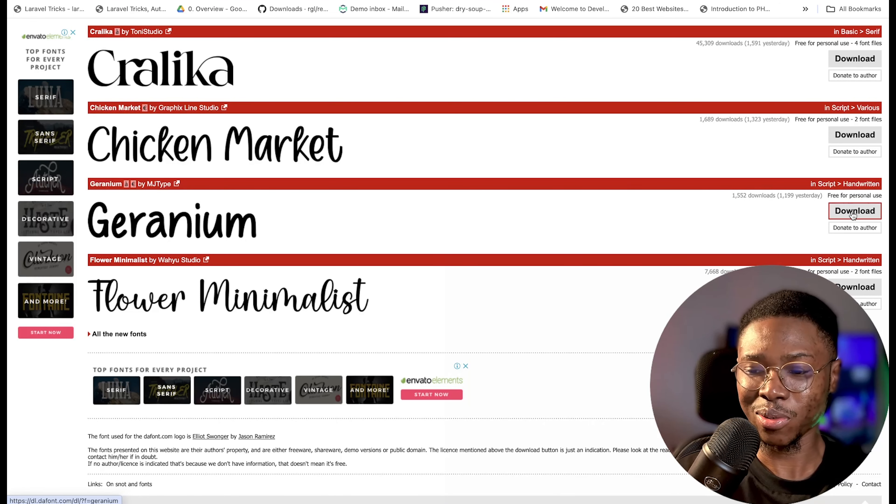
click(855, 211)
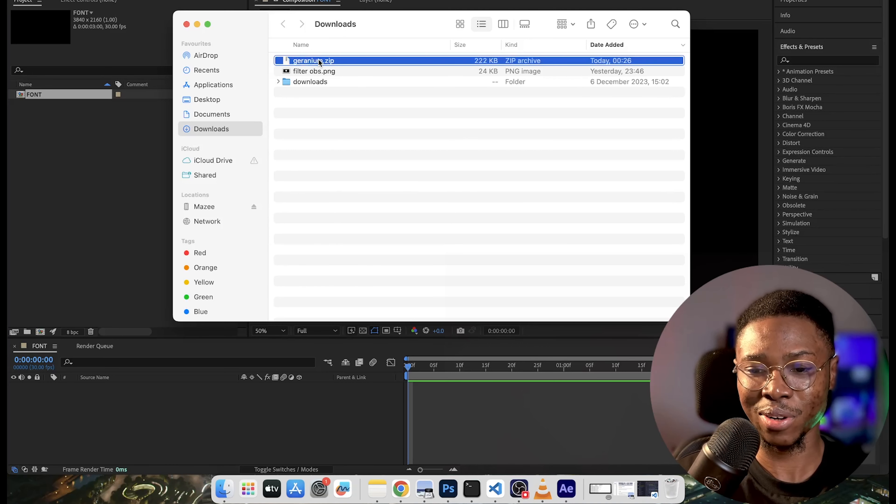
Extract geranium.zip with Archive Utility and expand the geranium folder showing Geranium.otf.
right_click(313, 61)
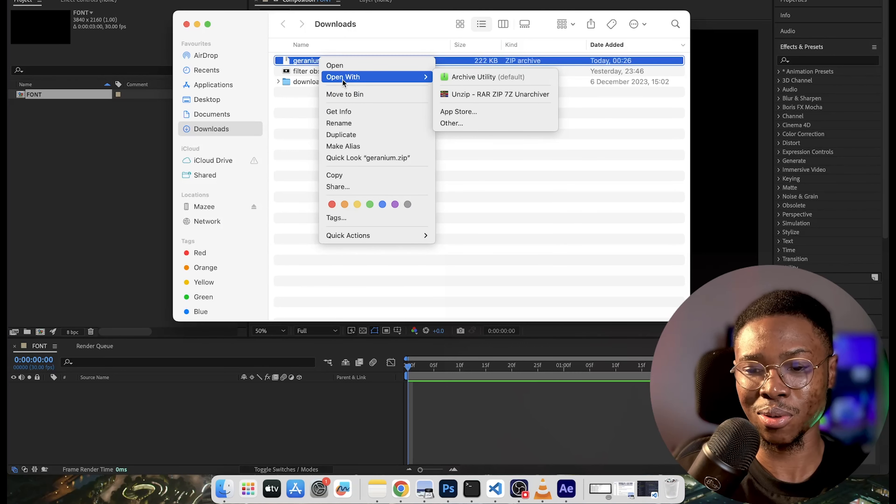
mouse_move(420, 79)
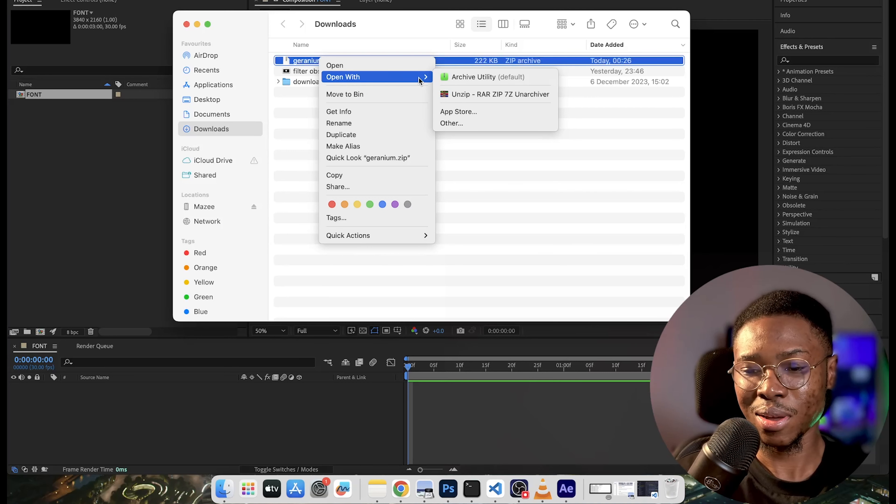
click(487, 76)
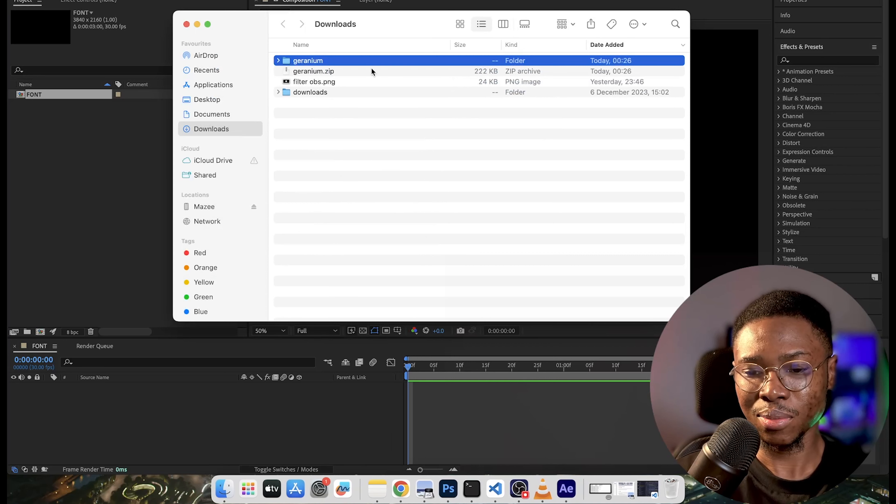
click(278, 60)
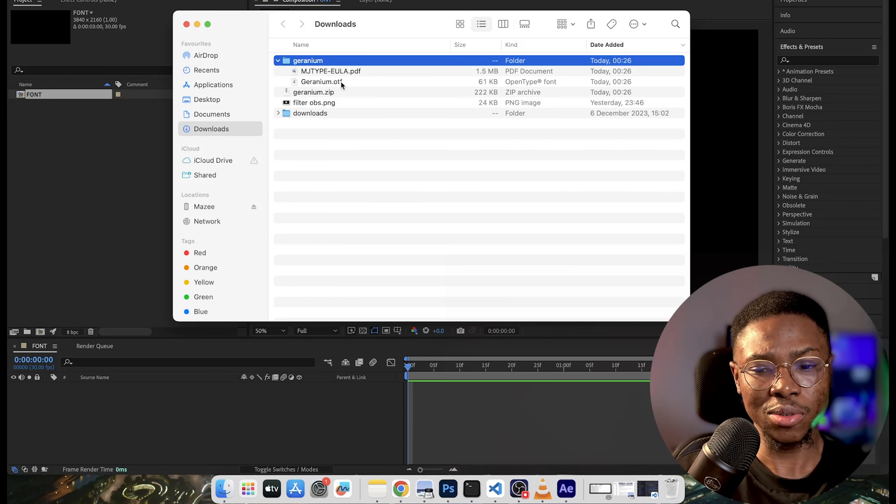
Install Geranium.otf through Font Book and close the font library window.
double_click(321, 81)
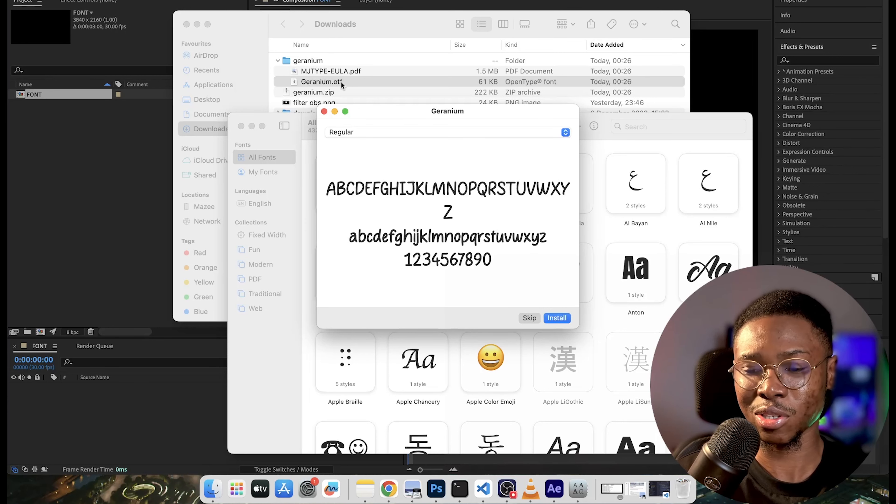
mouse_move(411, 156)
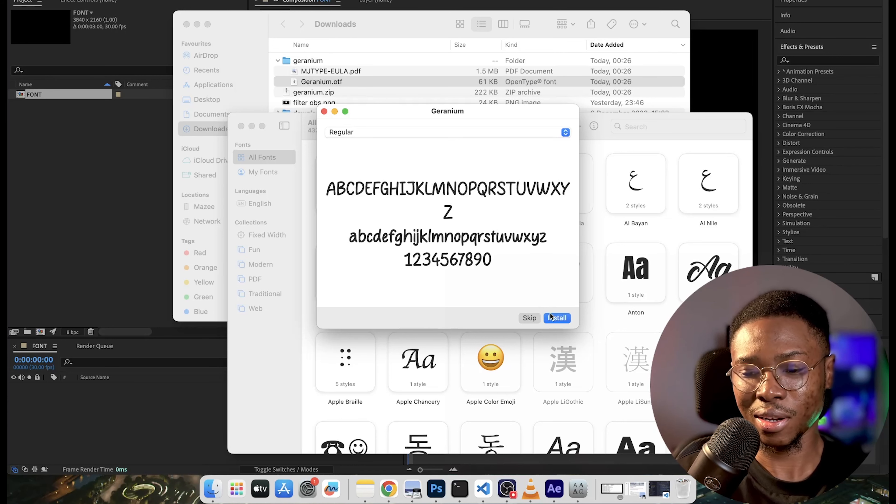
click(556, 318)
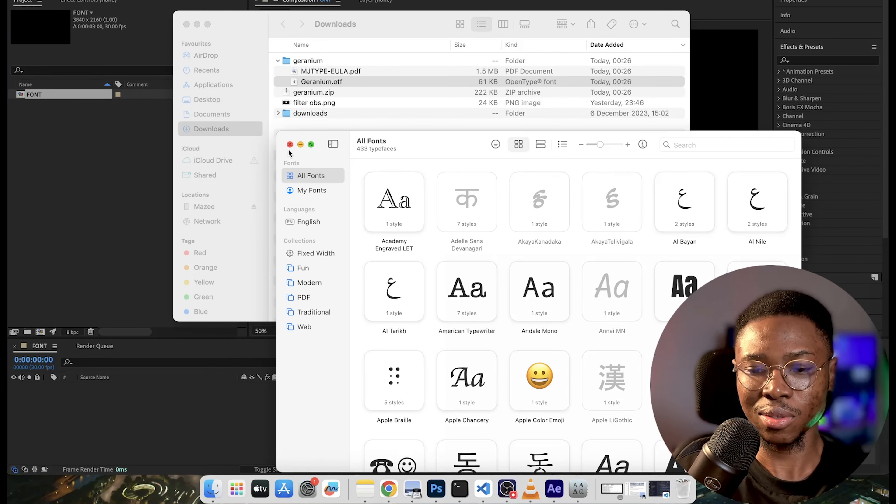
click(290, 145)
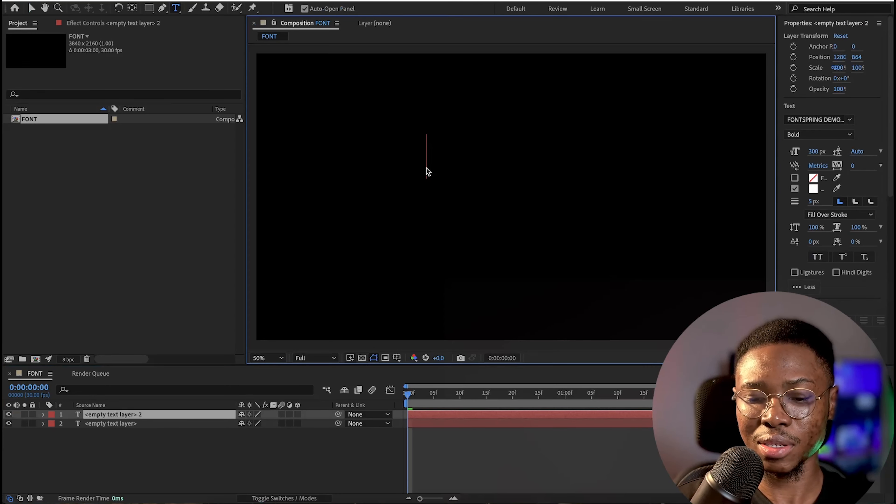
Enter HELLO in the new text layer and return to the Downloads window.
text(HELLO)
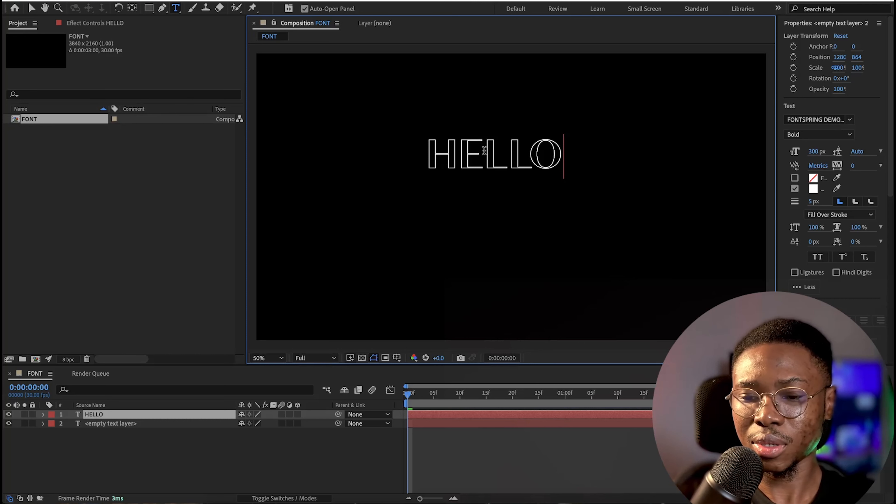
mouse_move(598, 174)
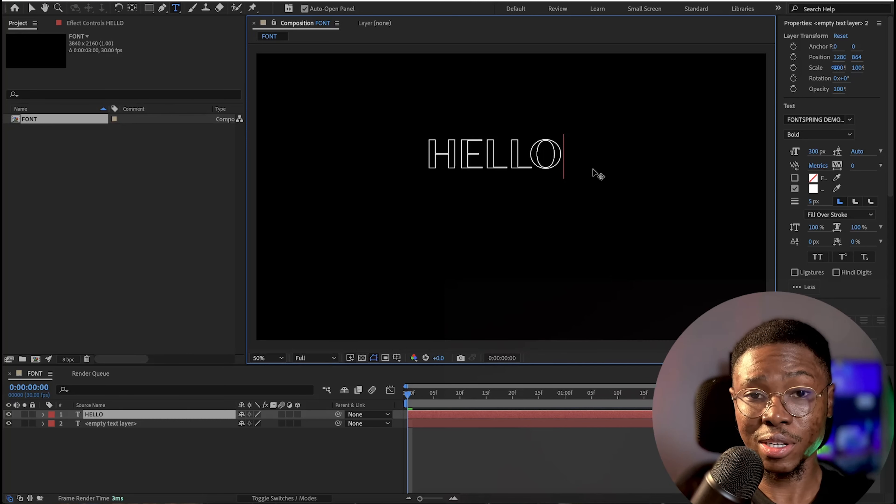
drag(463, 154, 566, 155)
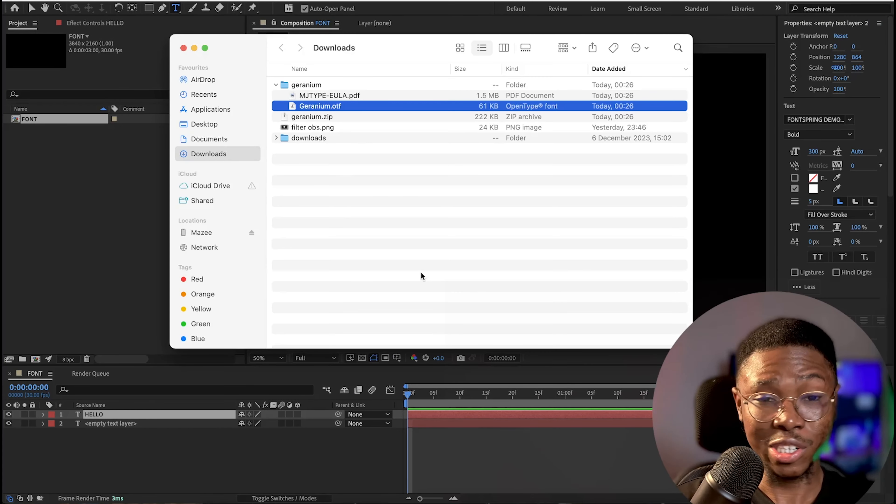
Set the HELLO layer's font family to Geranium Regular by searching 'gera'.
click(850, 120)
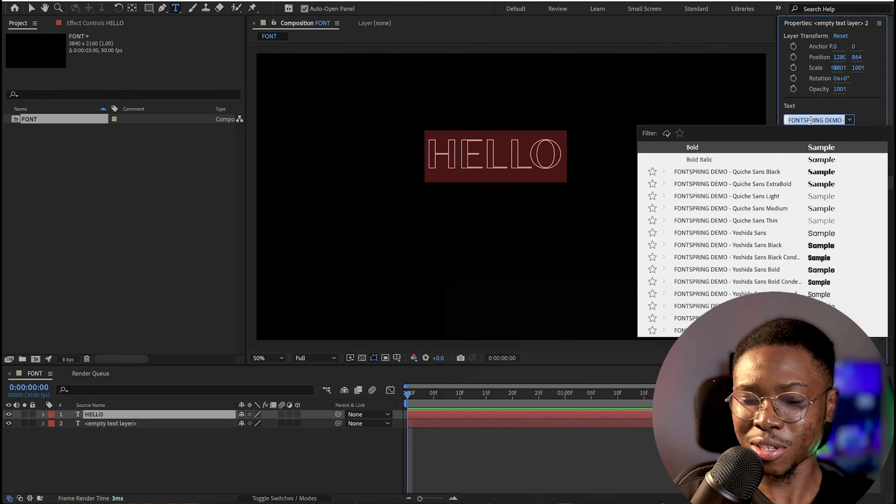
text(gera)
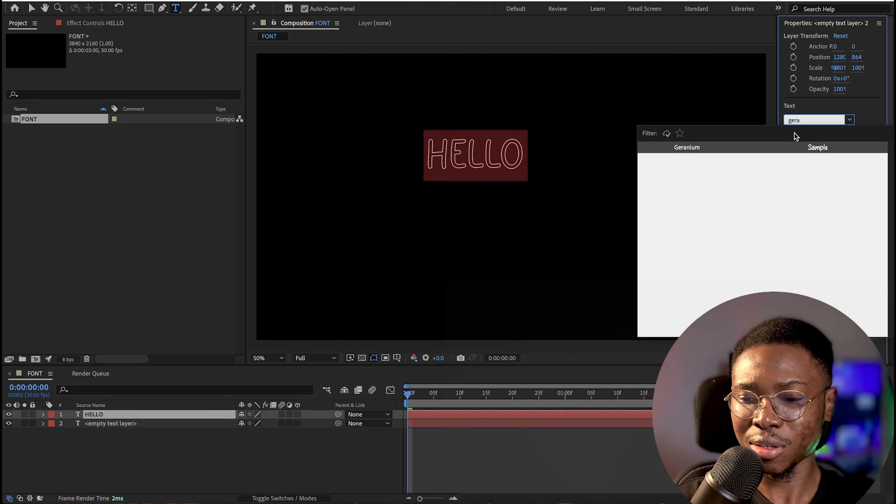
click(687, 147)
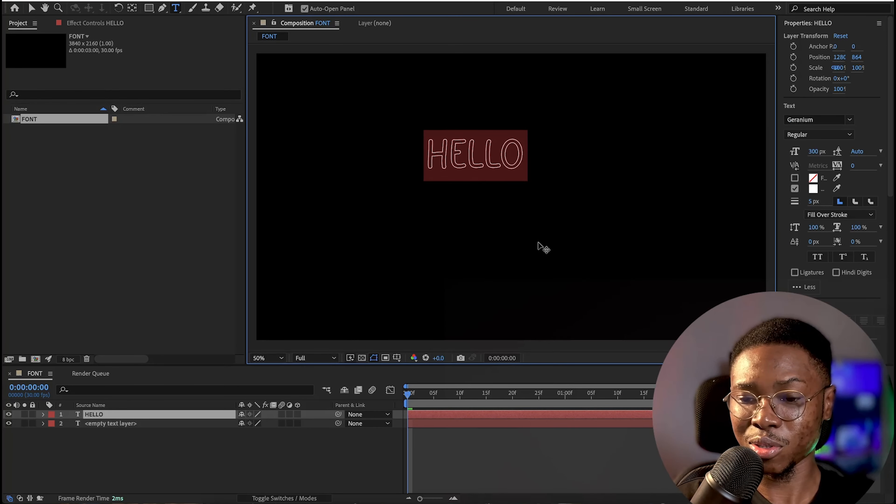
mouse_move(574, 198)
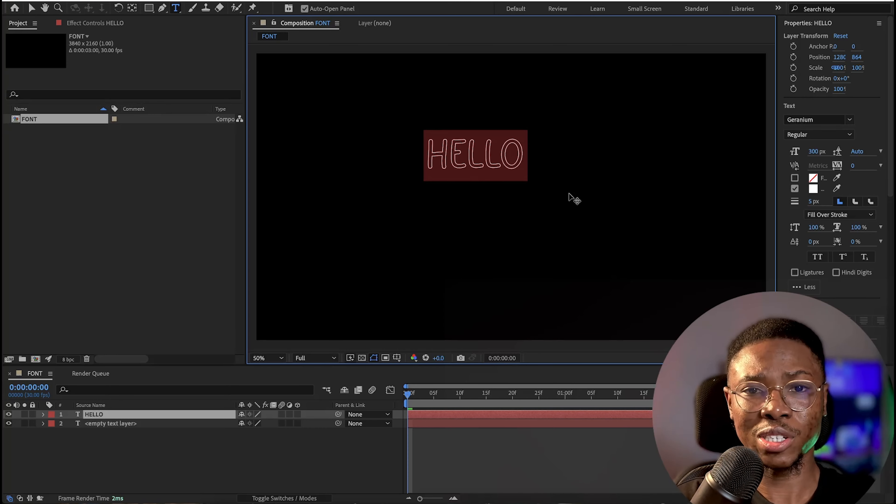